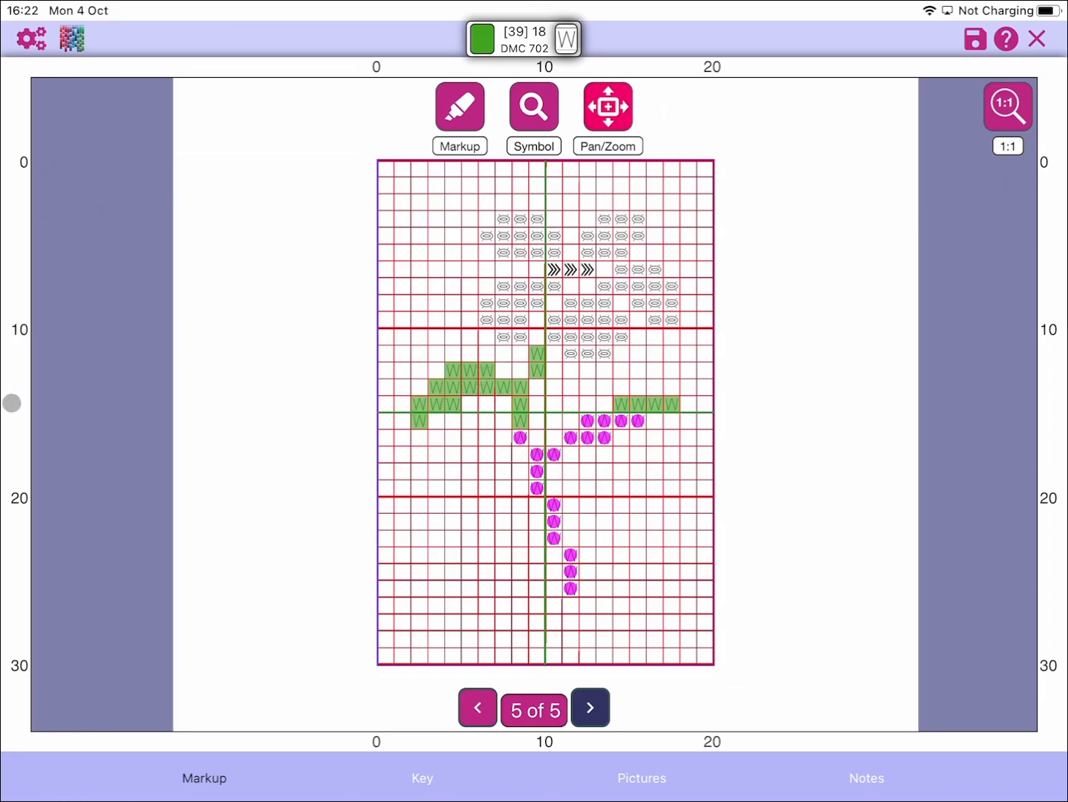
- Open the Markup settings panel with its opacity choices and markup functions
{"action": "left_click", "coordinate": [31, 38]}
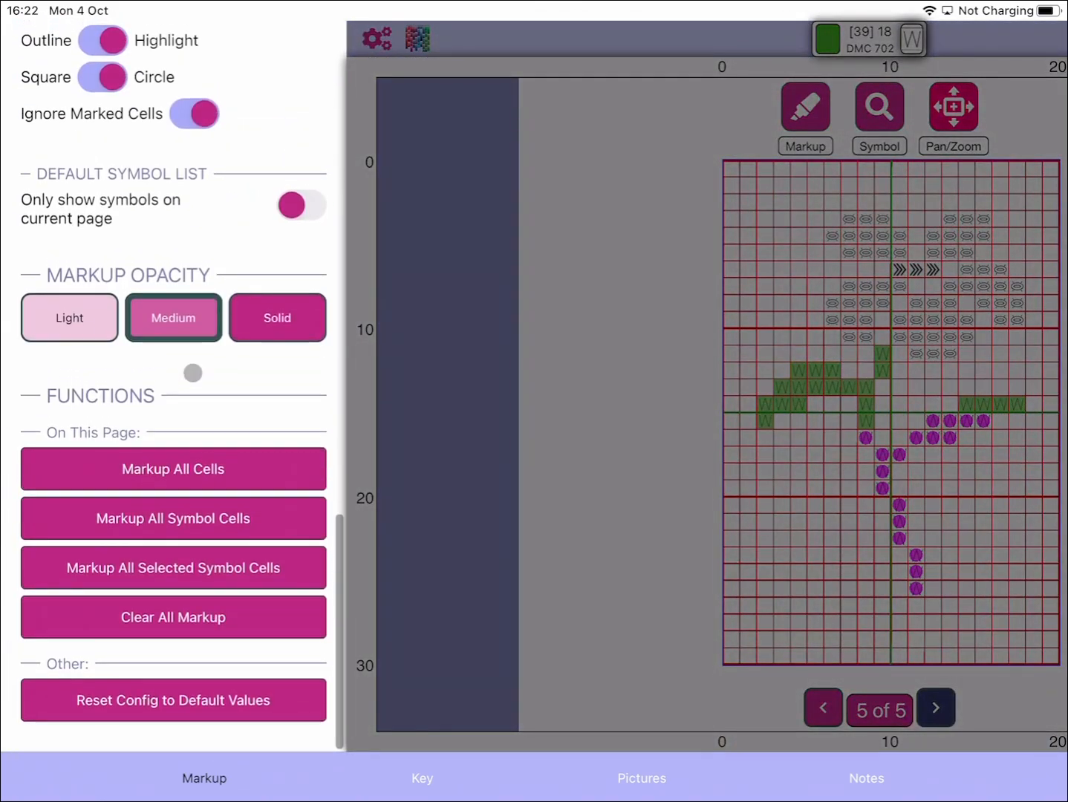
- Mark up all 39 W cells on page 5, then close the settings panel
{"action": "left_click", "coordinate": [173, 617]}
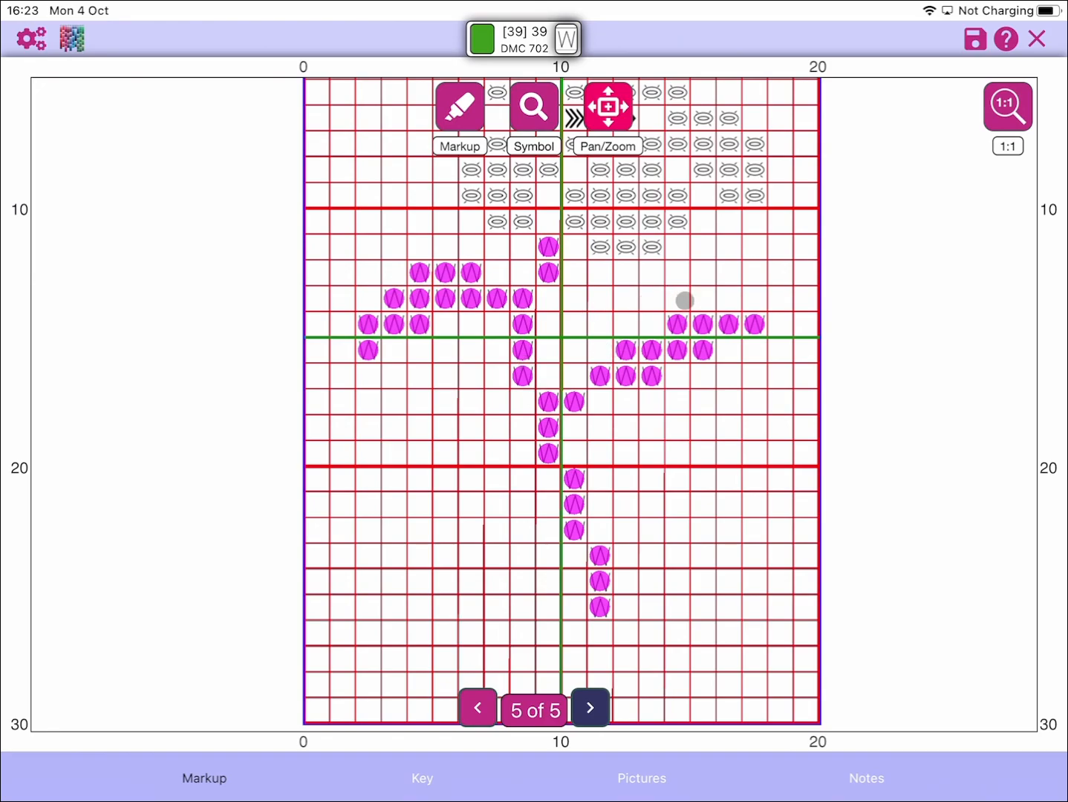
{"action": "left_click", "coordinate": [623, 375]}
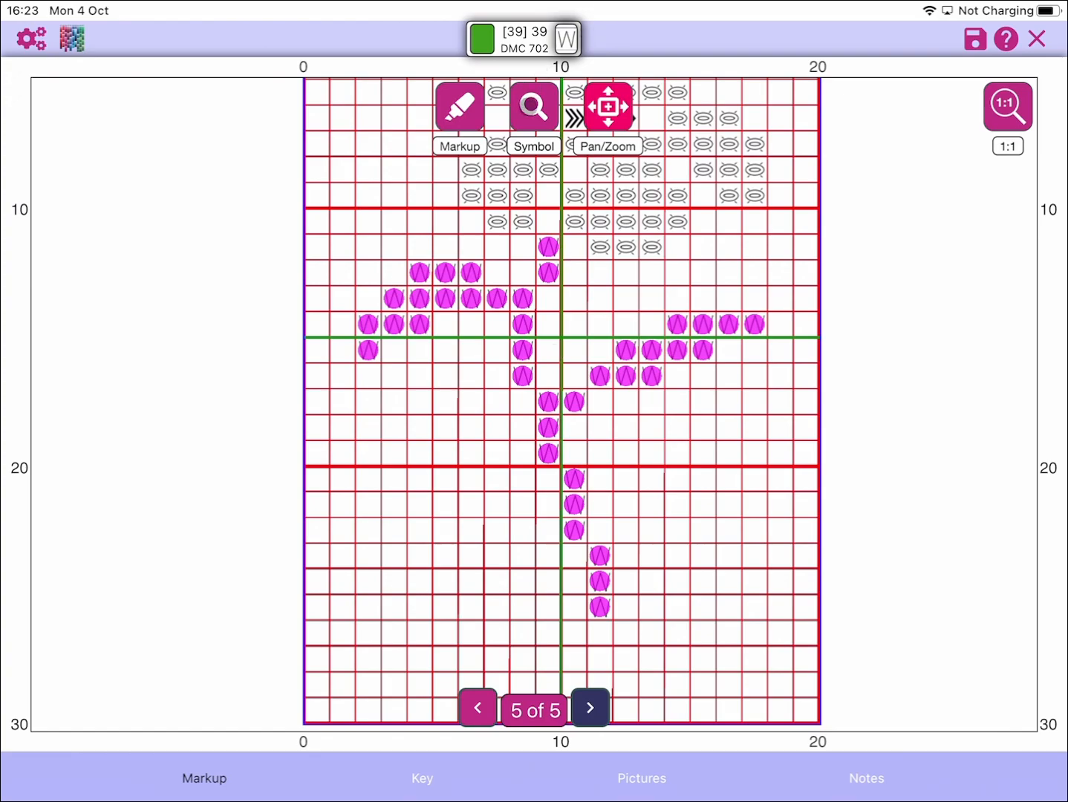
- Enable symbol detection, mark an empty branch cell, then undo it back to 39
{"action": "left_click", "coordinate": [533, 106]}
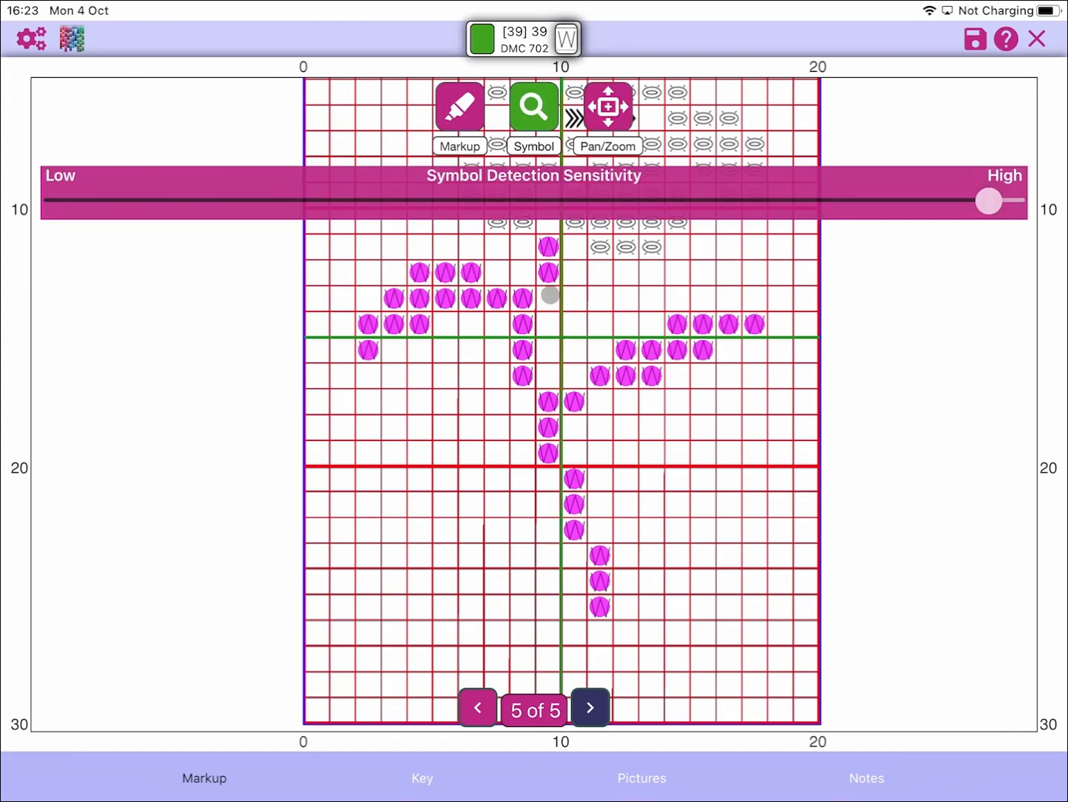
{"action": "left_click", "coordinate": [548, 298]}
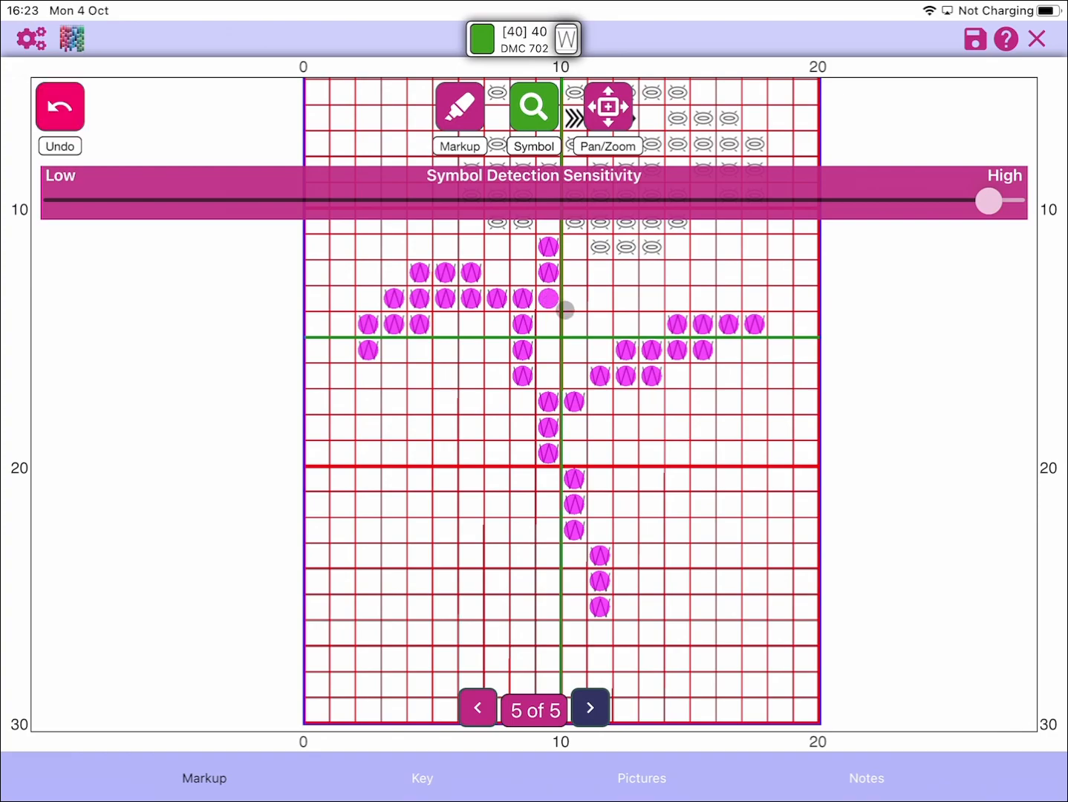
{"action": "left_click", "coordinate": [547, 300]}
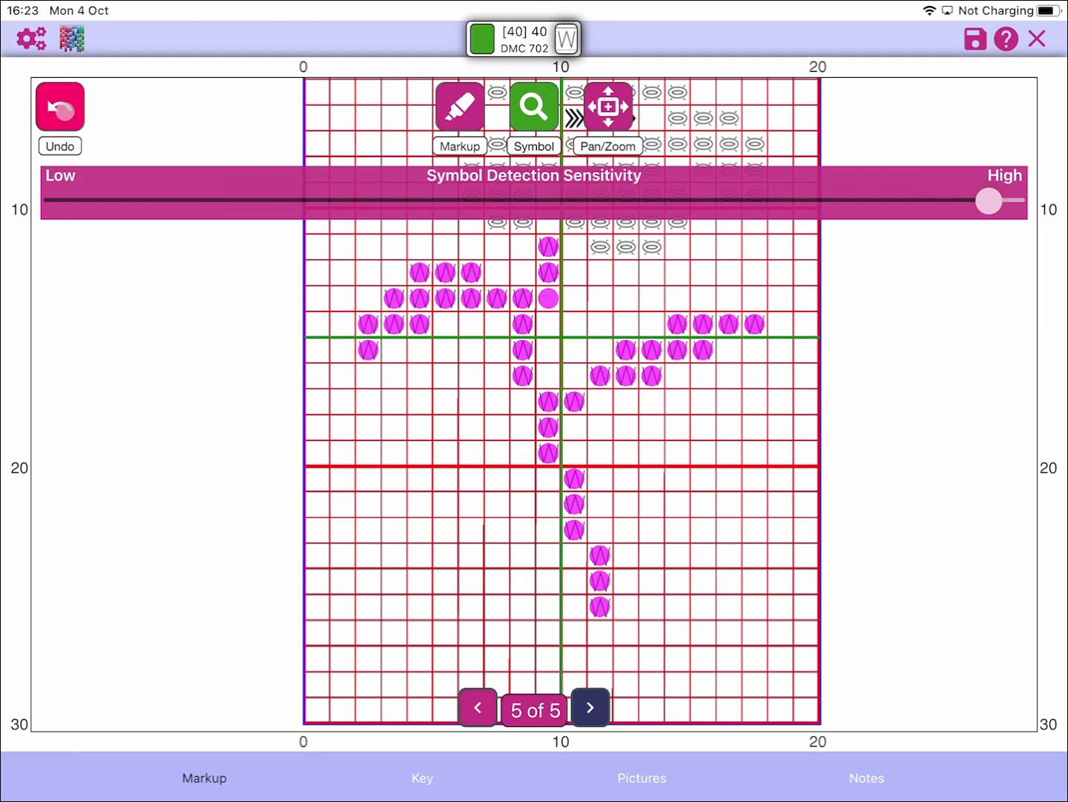
{"action": "left_click", "coordinate": [523, 271]}
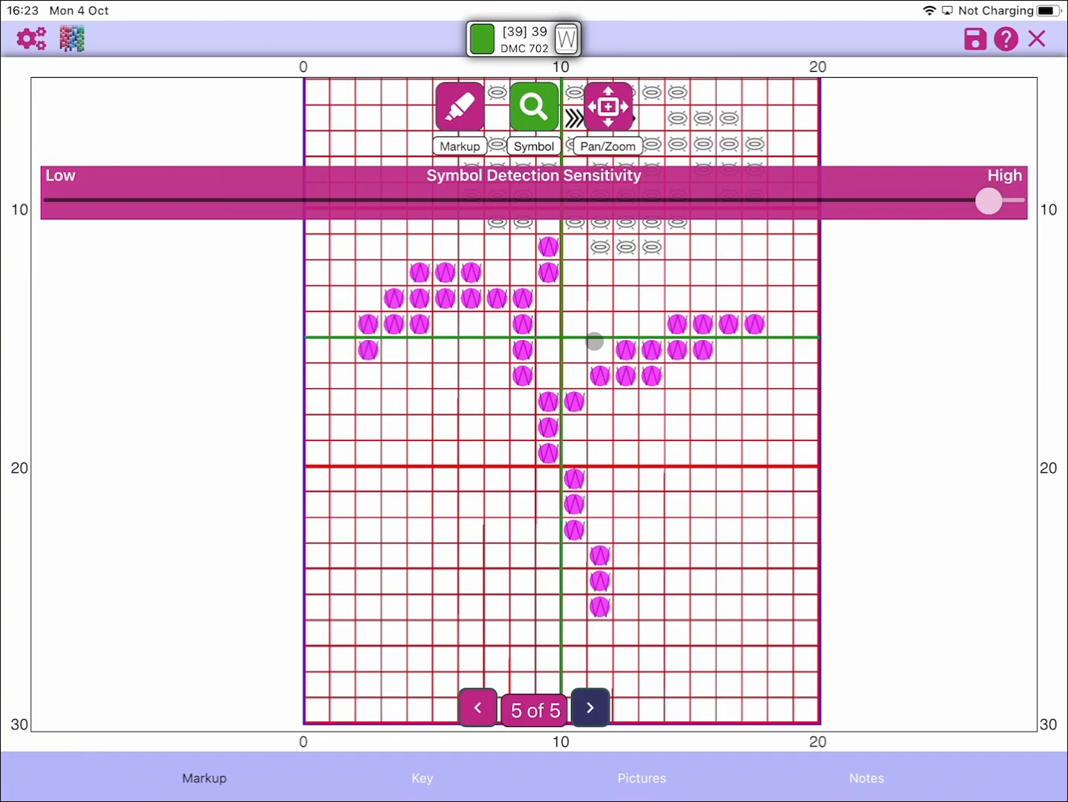
{"action": "mouse_move", "coordinate": [552, 303]}
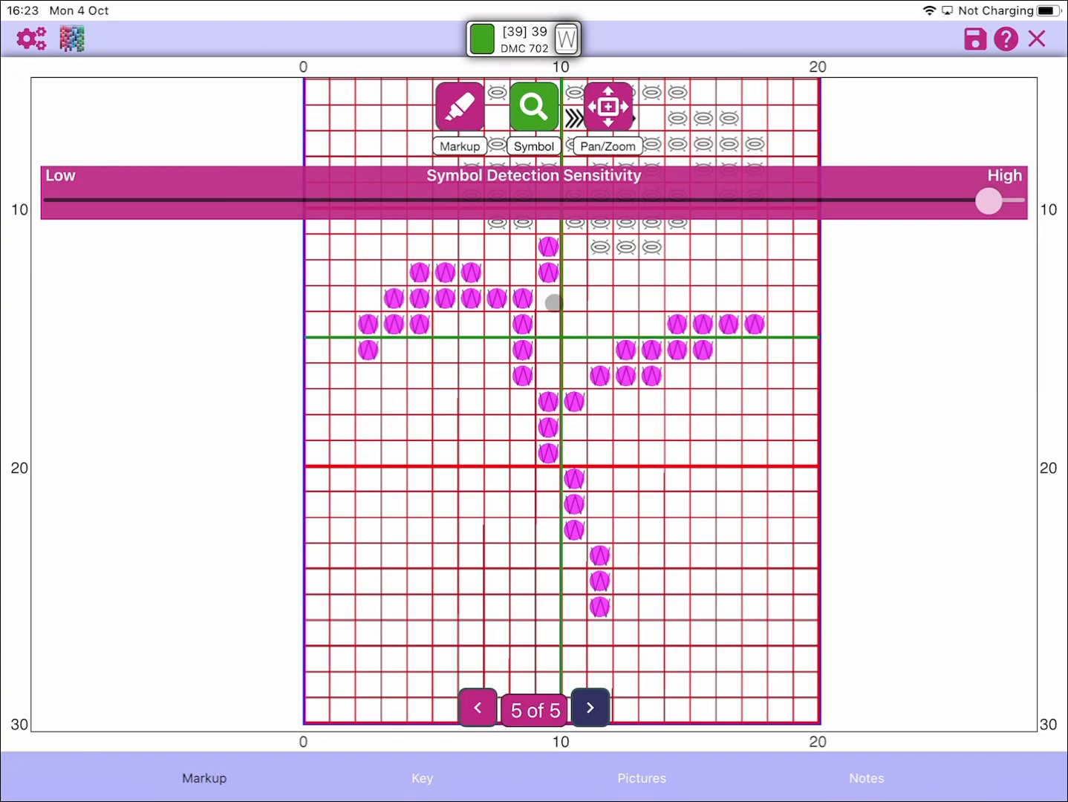
- Mark an empty cell in row 13 of the chart
{"action": "left_click", "coordinate": [545, 299]}
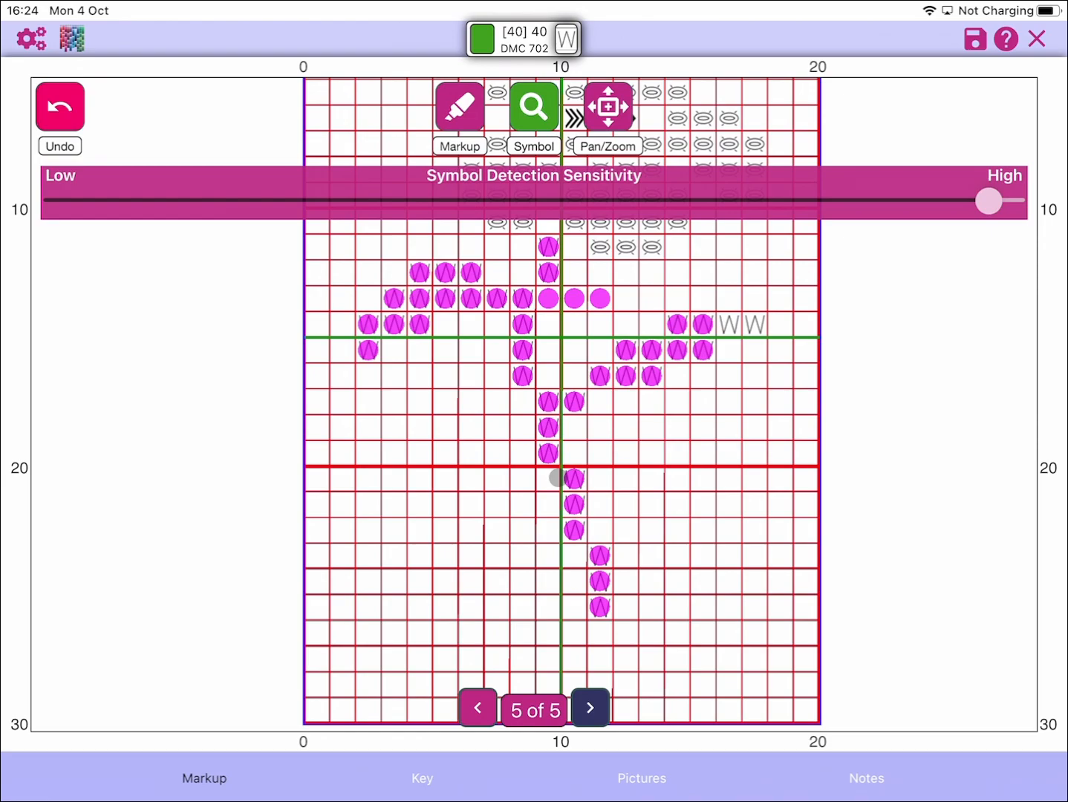
{"action": "mouse_move", "coordinate": [583, 387]}
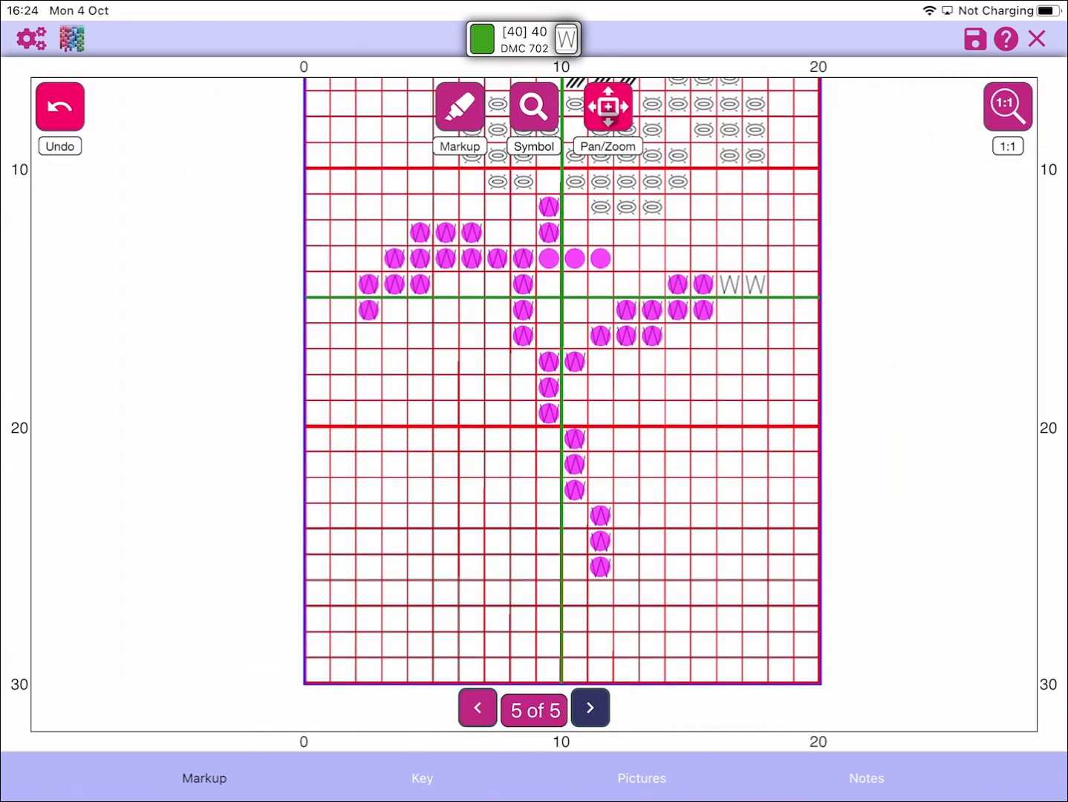
- Toggle the Symbol button and tap around the grid, keeping 40 marks
{"action": "left_click", "coordinate": [533, 105]}
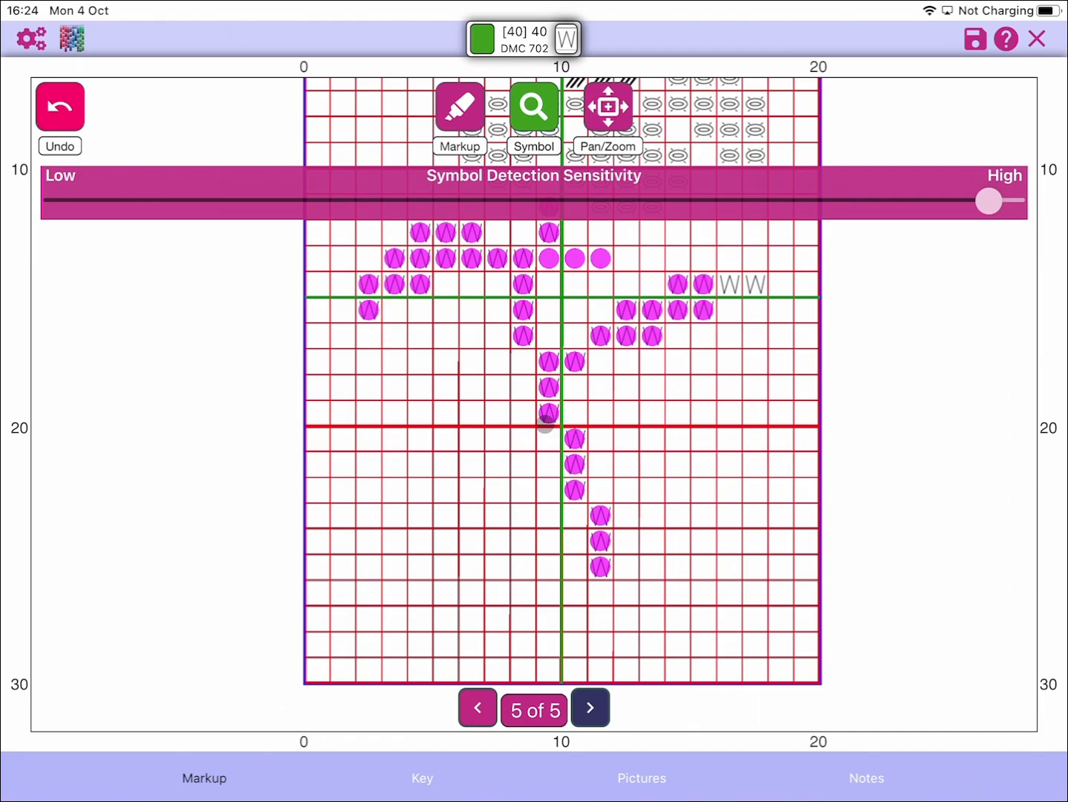
{"action": "left_click", "coordinate": [445, 490]}
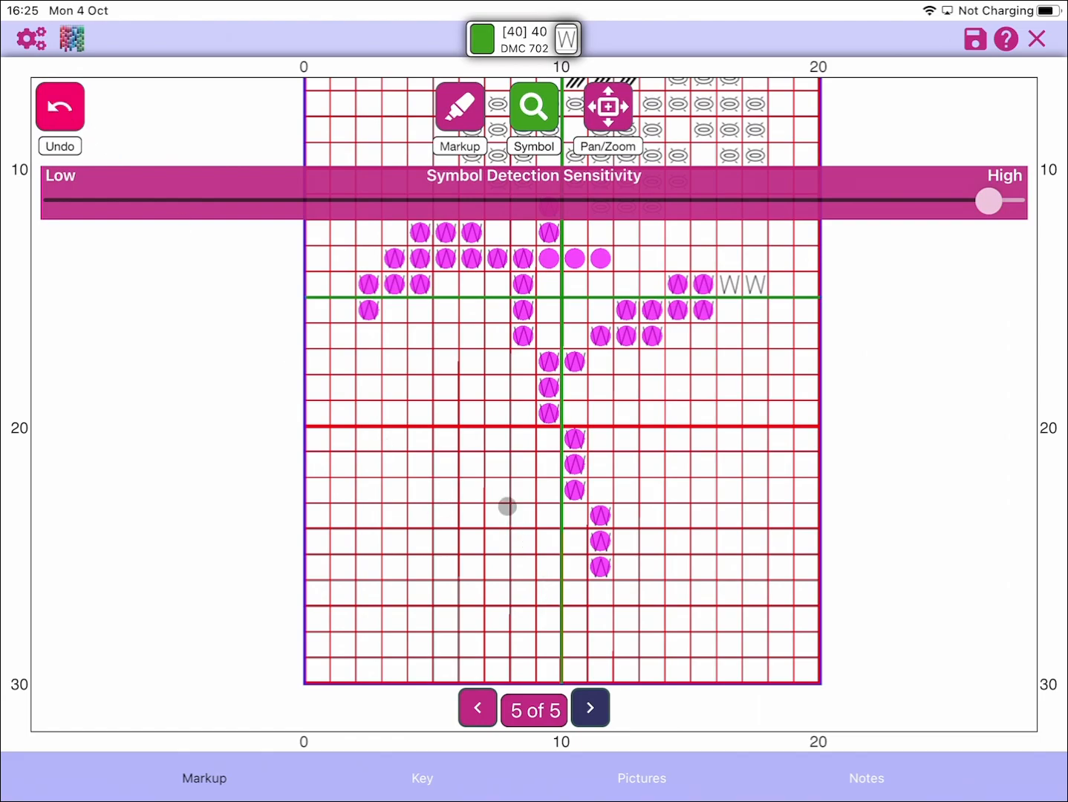
{"action": "mouse_move", "coordinate": [470, 358]}
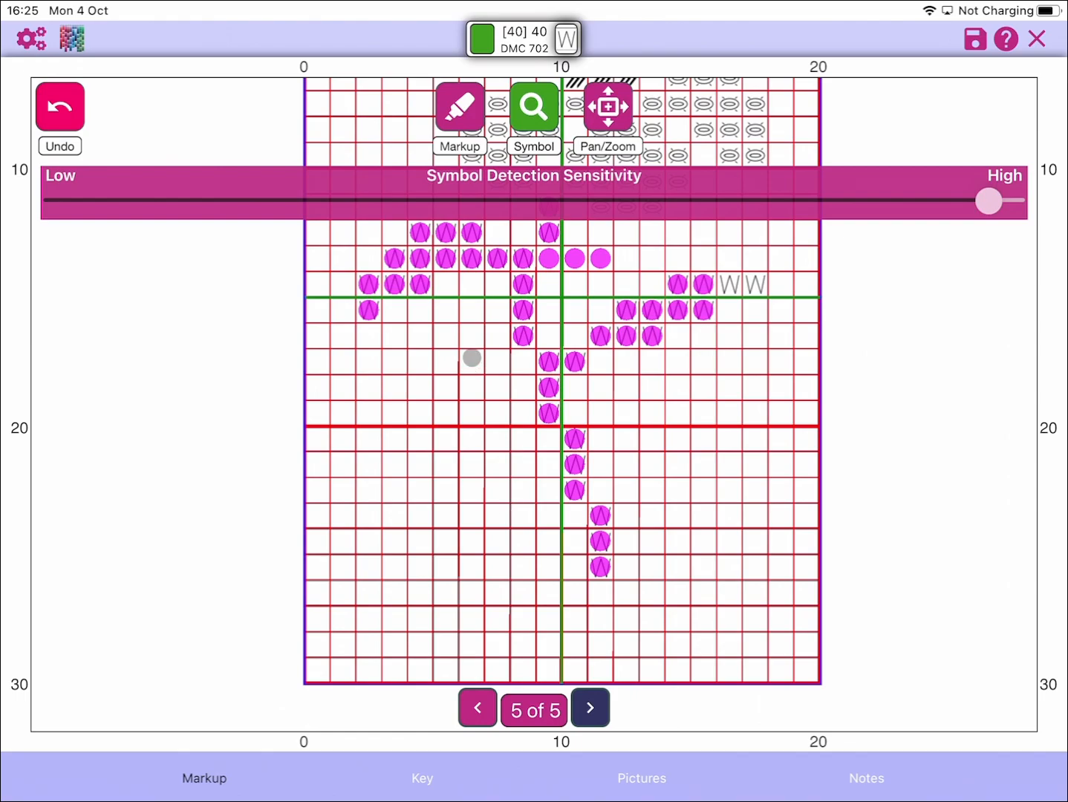
{"action": "left_click", "coordinate": [573, 490]}
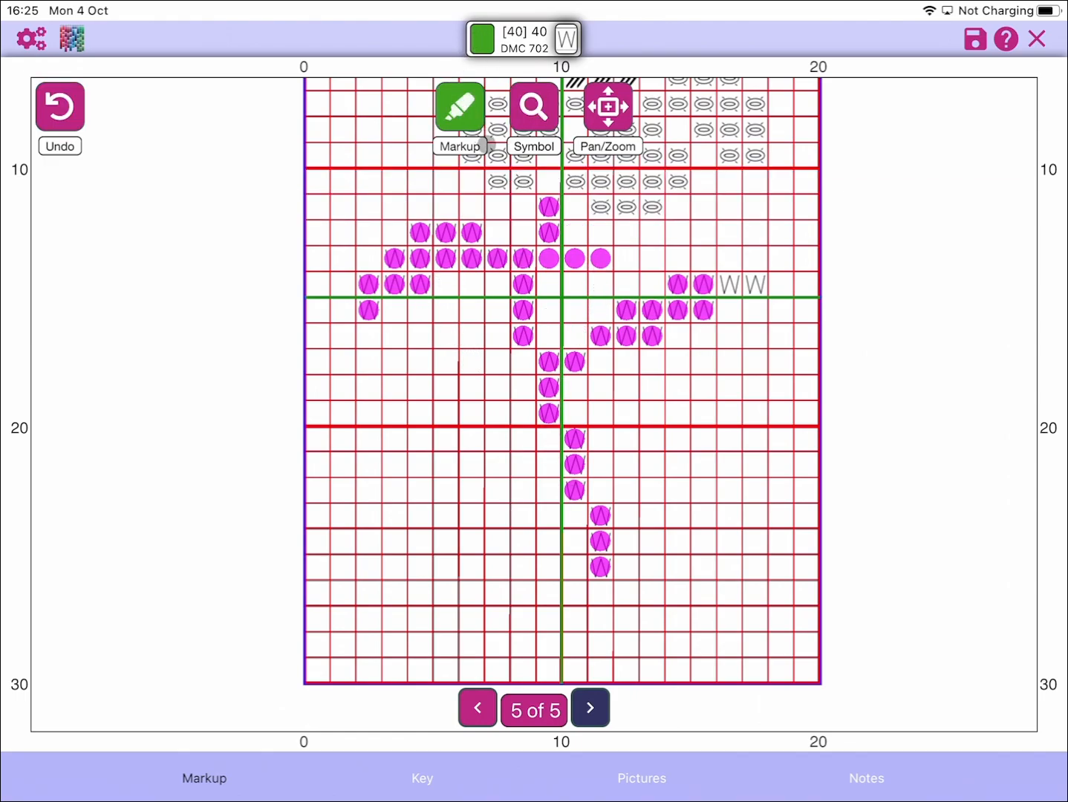
{"action": "mouse_move", "coordinate": [615, 287]}
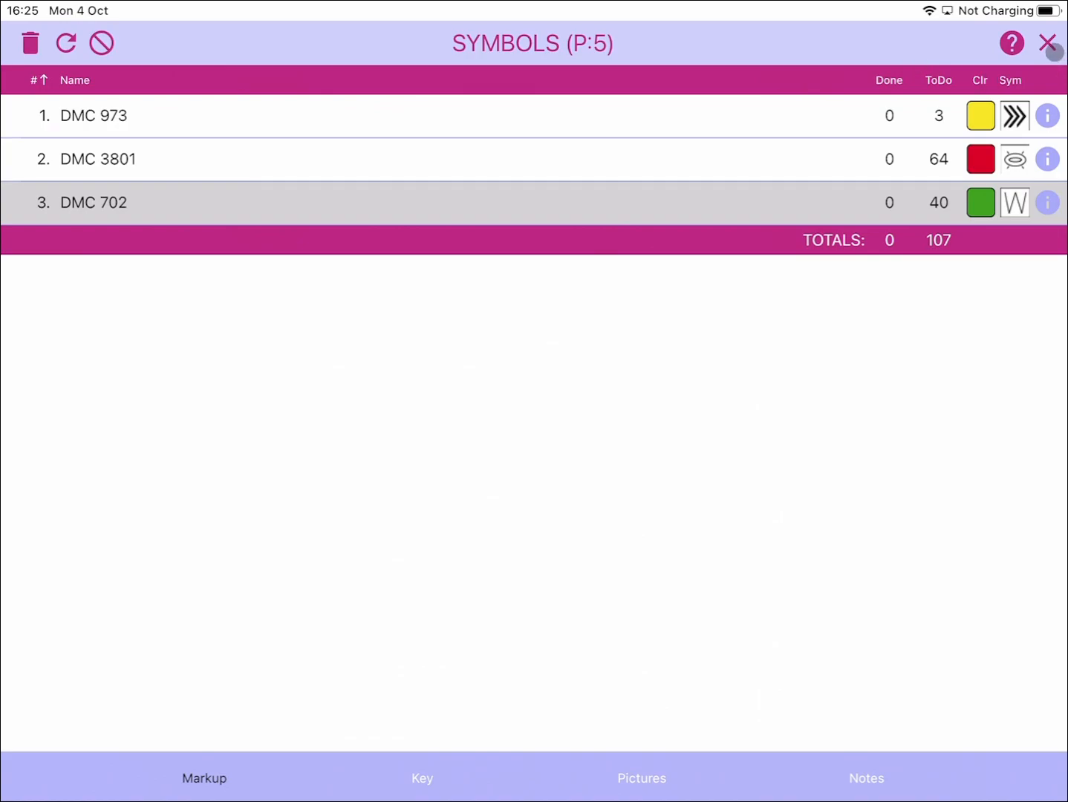
- View the pattern key listing chevron, oval and W with DMC 973, 3801, 701
{"action": "left_click", "coordinate": [93, 202]}
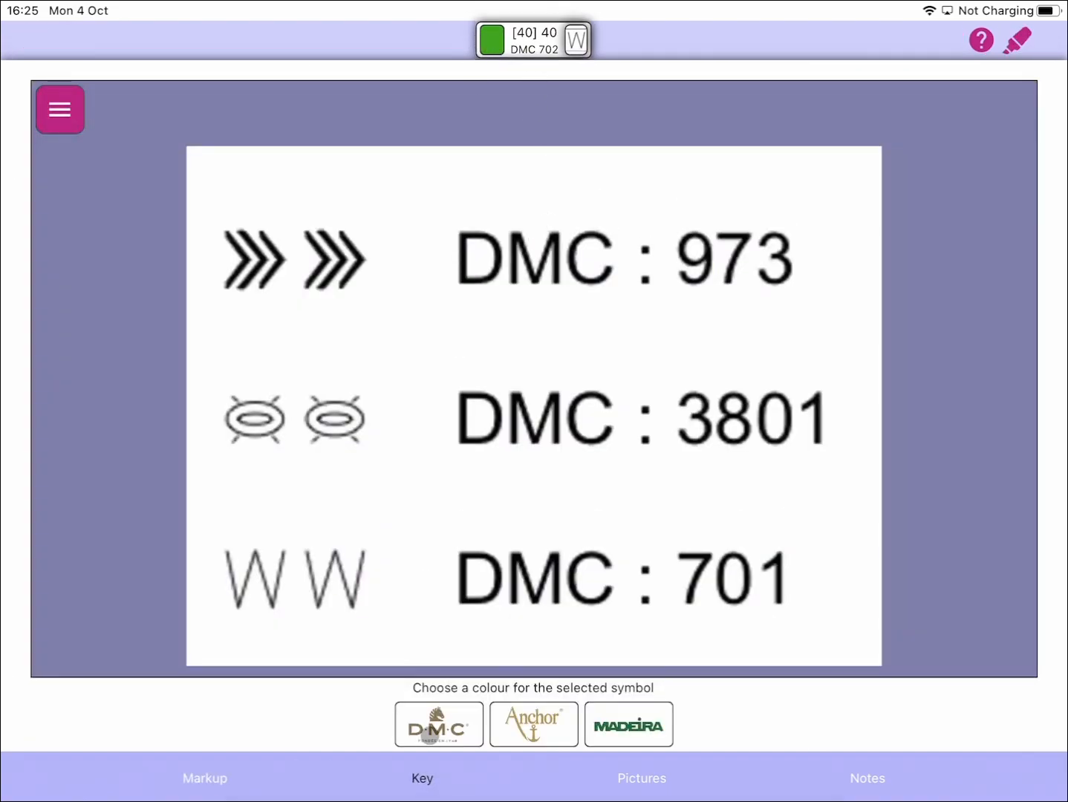
- Open the DMC thread number prompt and cancel it, keeping W as DMC 702
{"action": "left_click", "coordinate": [439, 724]}
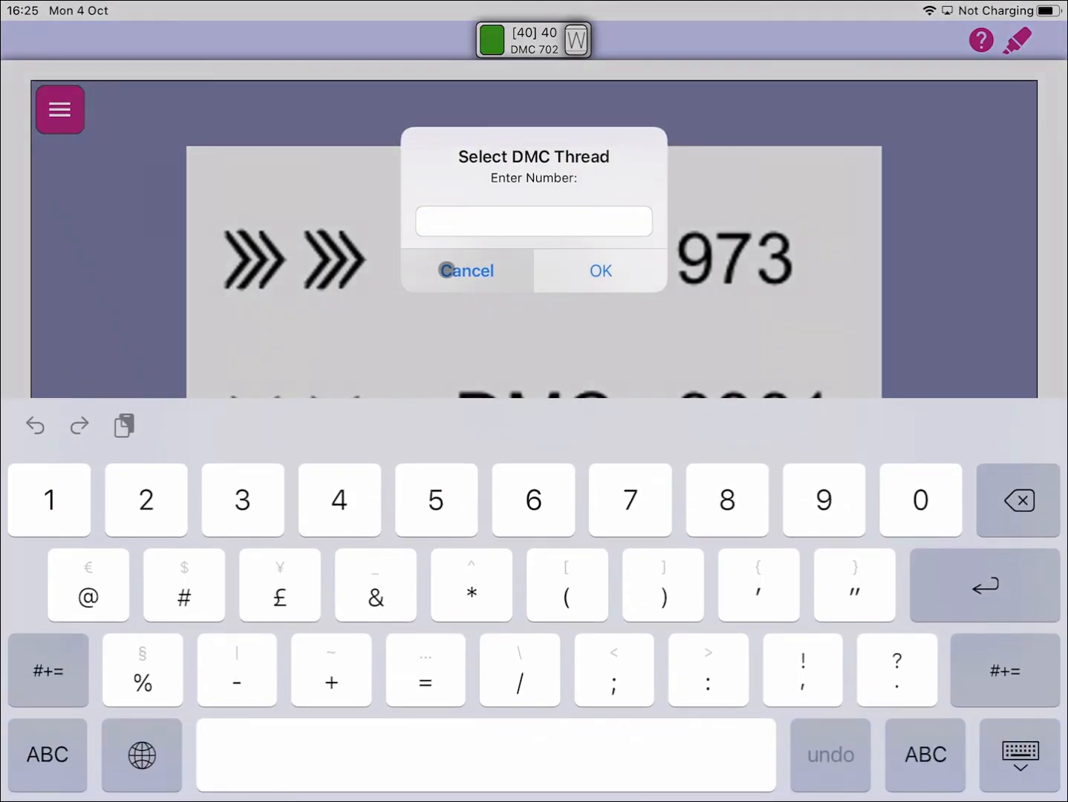
{"action": "left_click", "coordinate": [466, 271]}
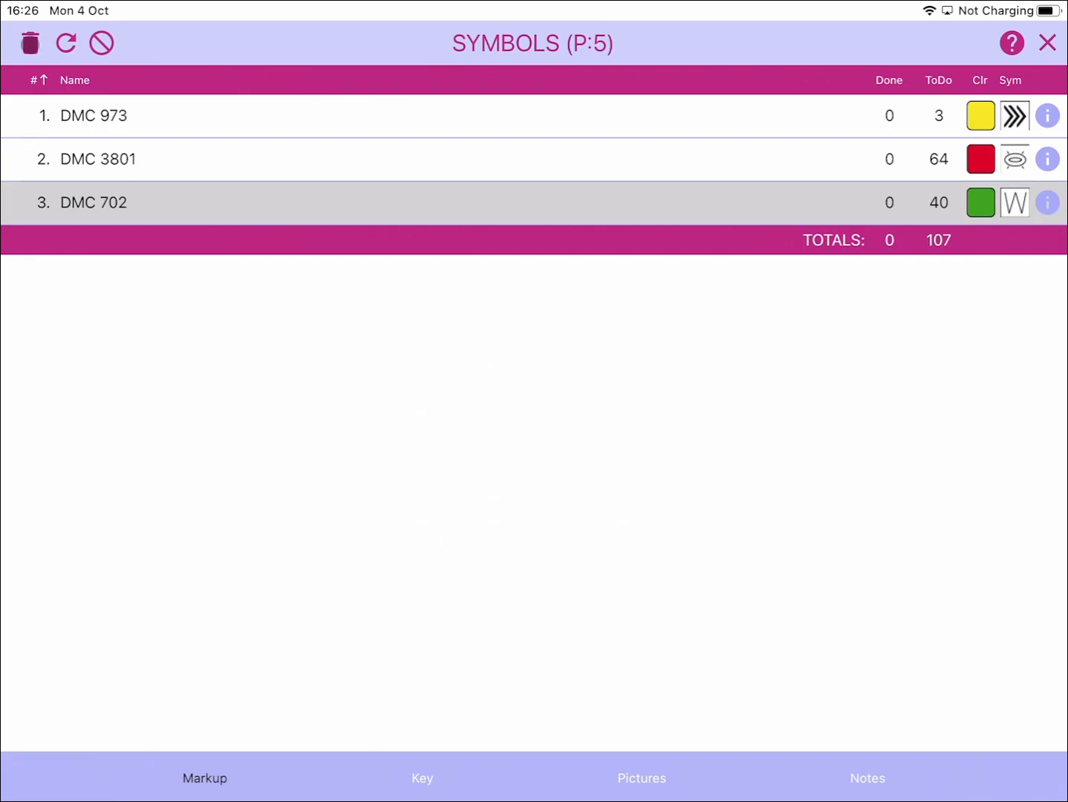
- Delete the W symbol's DMC 702 assignment and close the Symbols list
{"action": "left_click", "coordinate": [30, 43]}
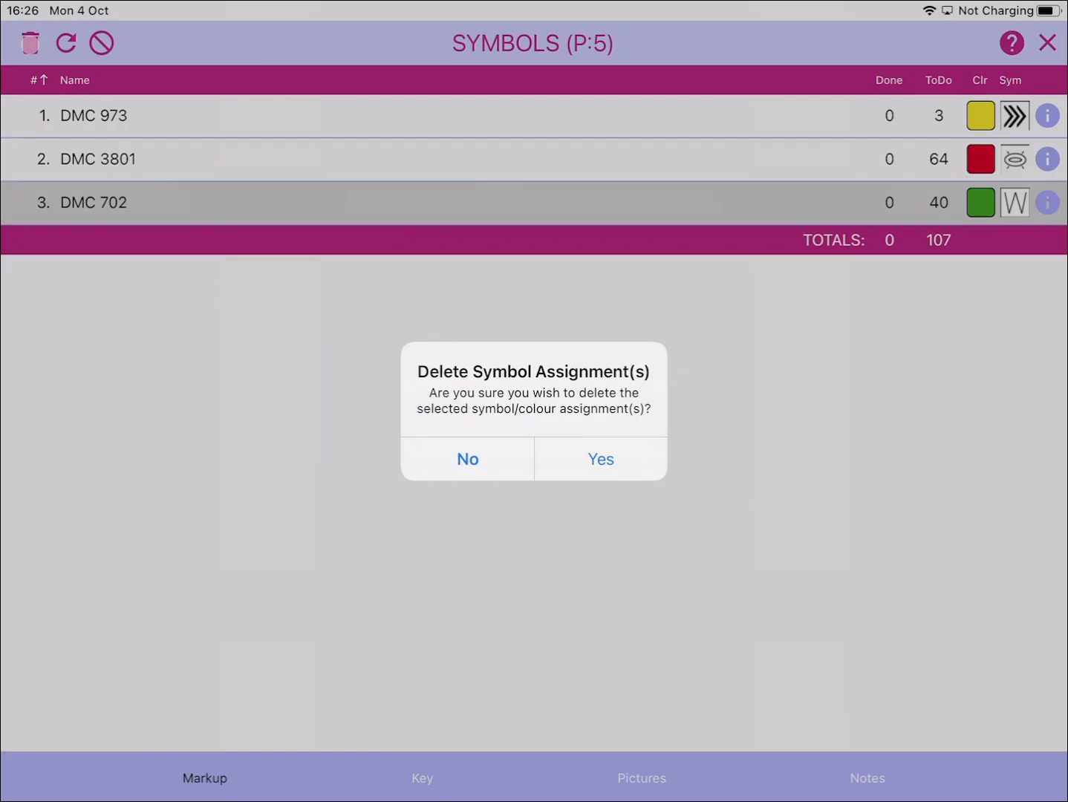
{"action": "left_click", "coordinate": [600, 459]}
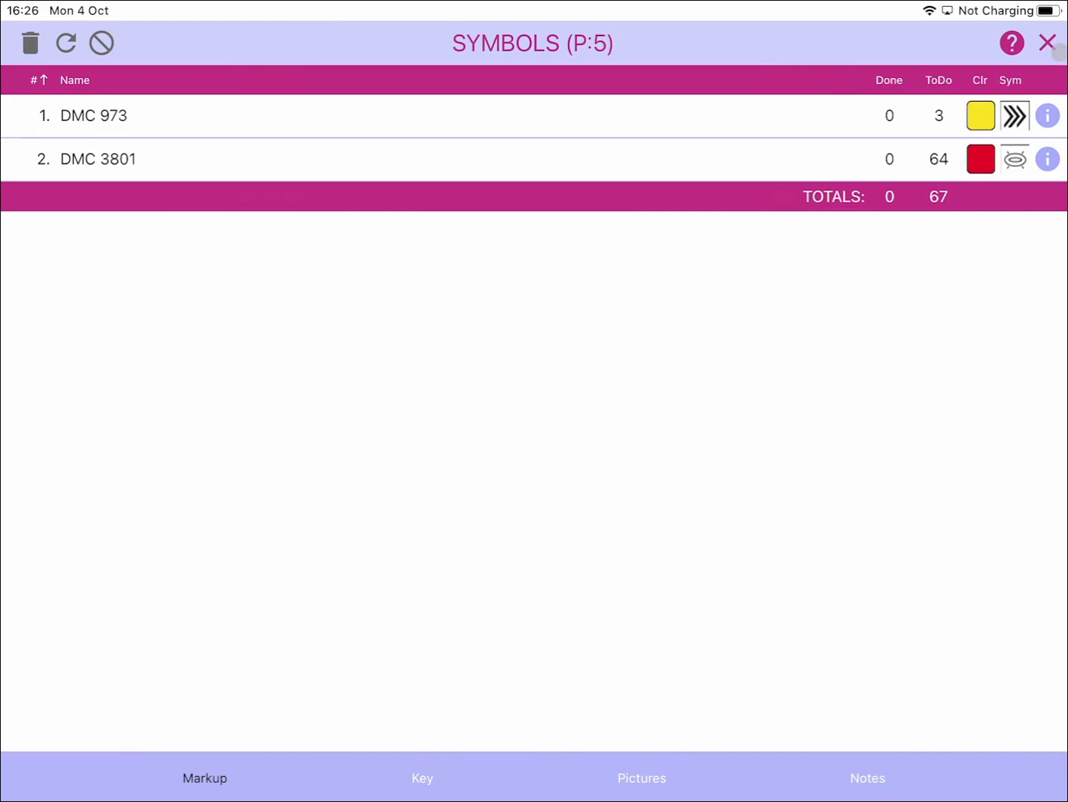
{"action": "left_click", "coordinate": [1046, 43]}
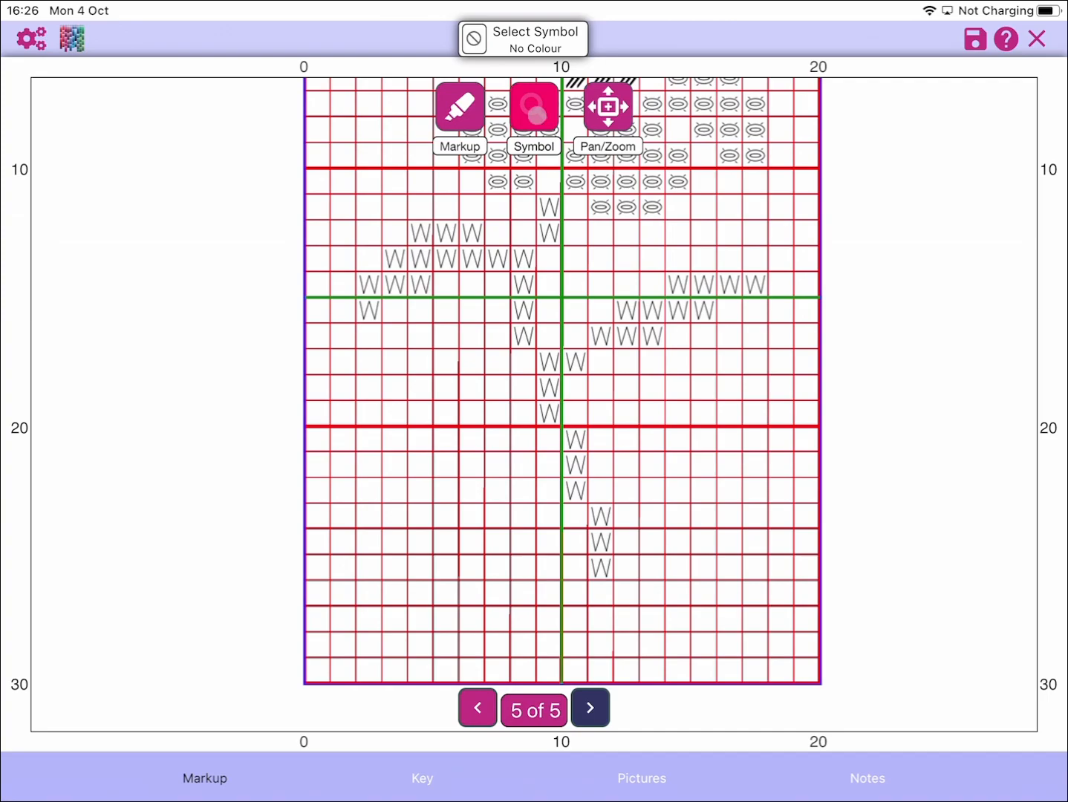
- Recreate the W symbol as DMC 702 from the chart, showing 39 to do
{"action": "left_click", "coordinate": [533, 106]}
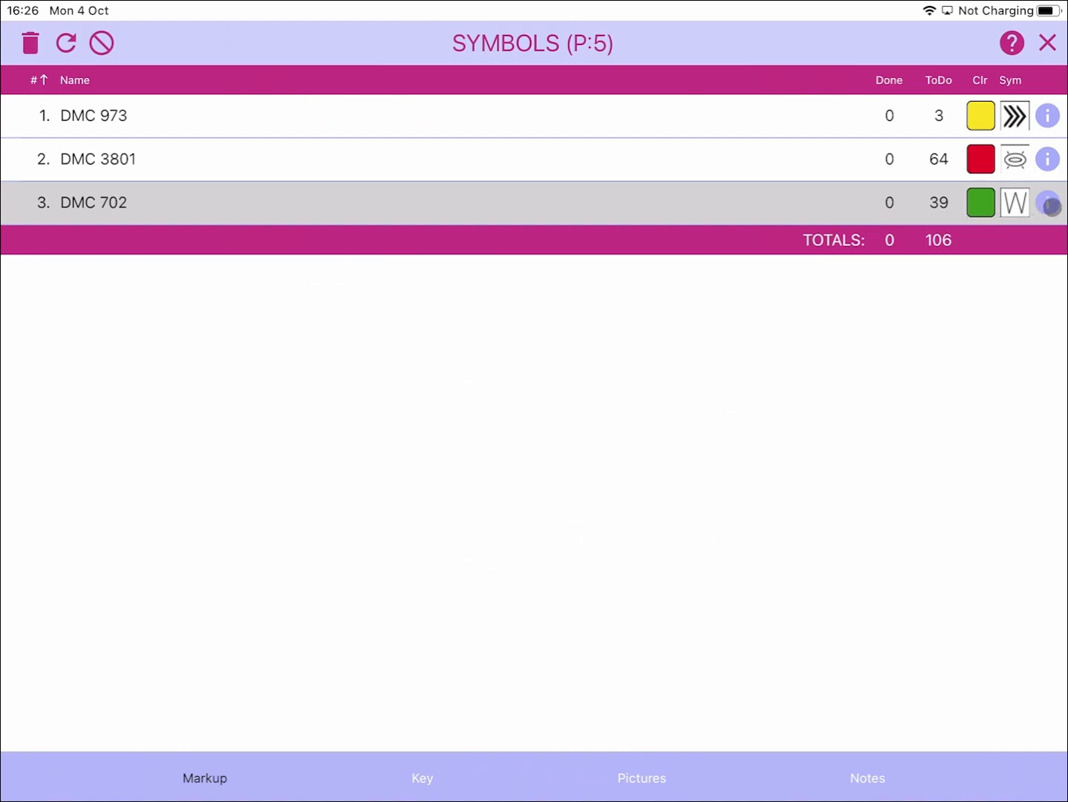
{"action": "left_click", "coordinate": [1047, 202]}
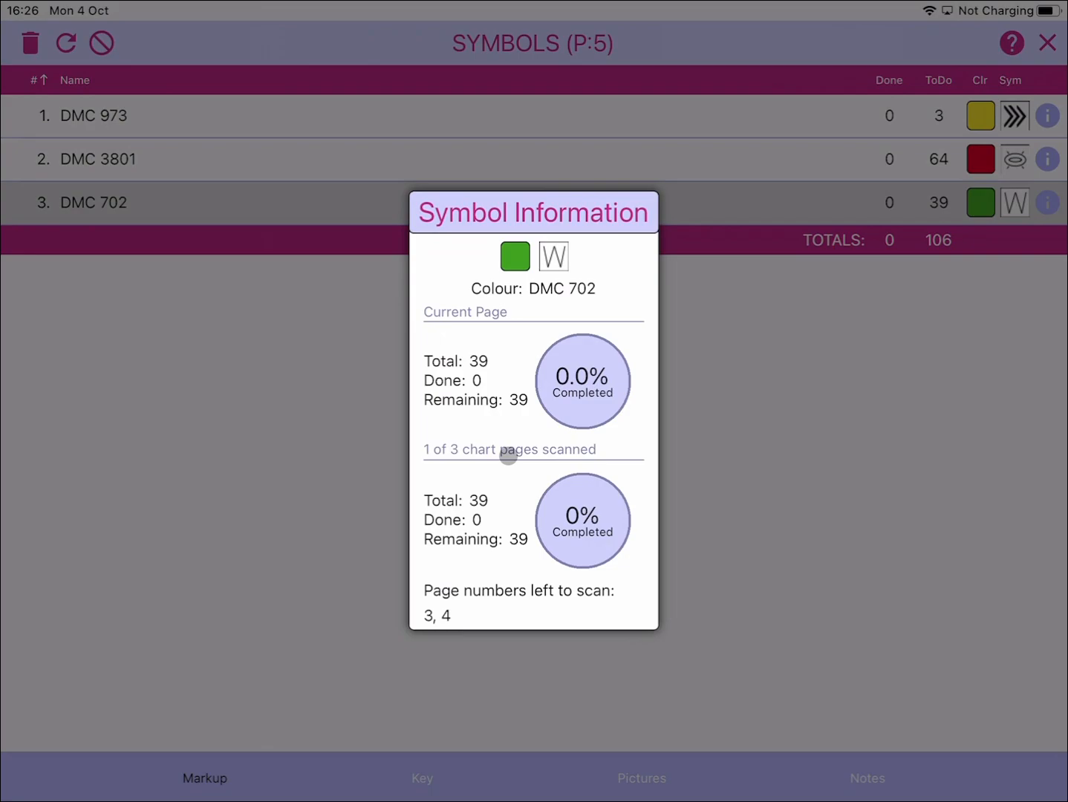
{"action": "mouse_move", "coordinate": [867, 438]}
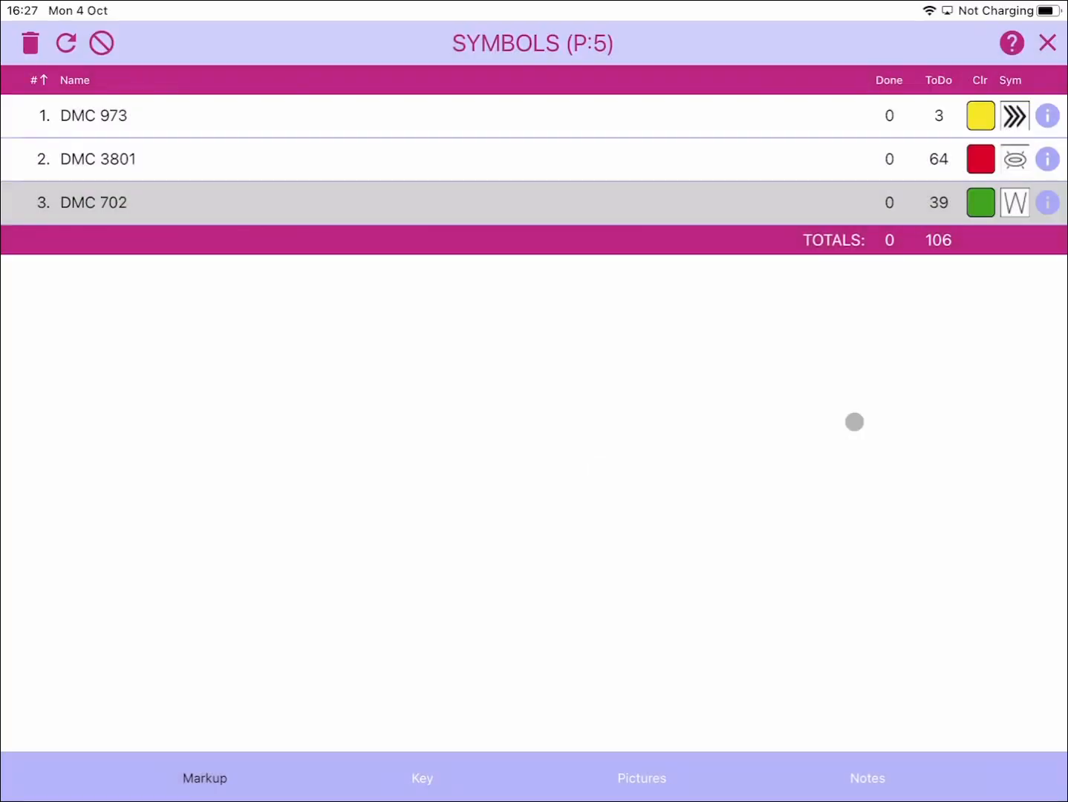
{"action": "mouse_move", "coordinate": [190, 193]}
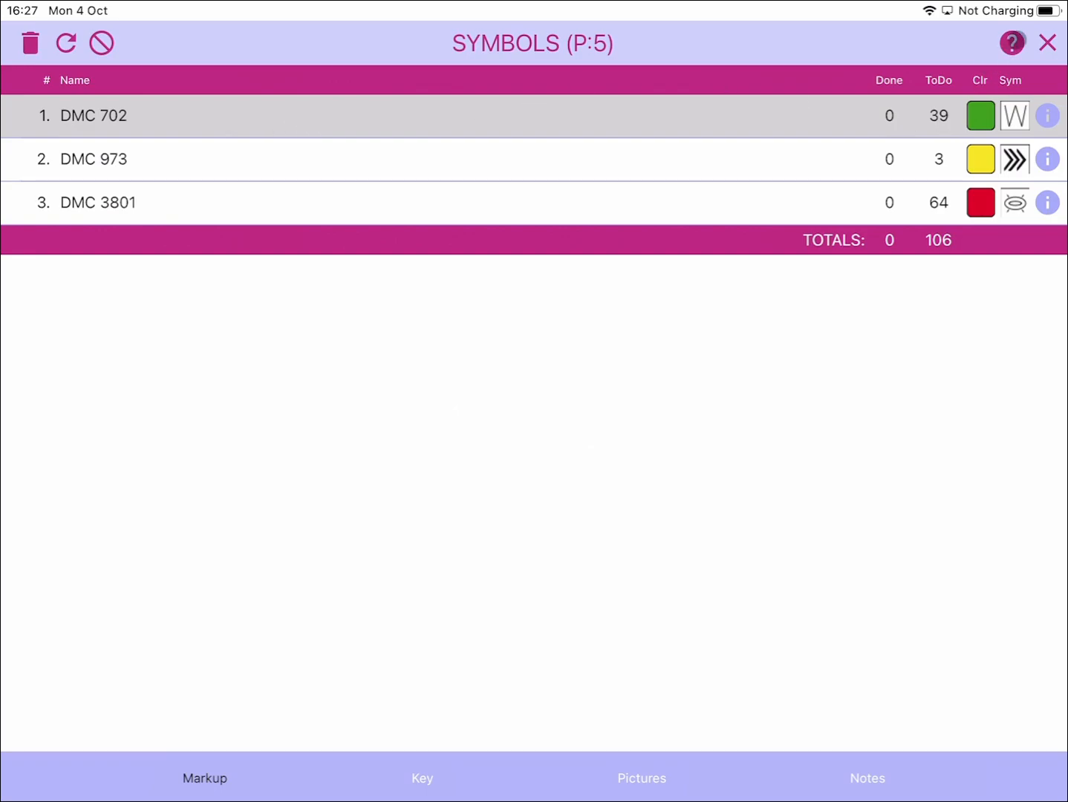
{"action": "left_click", "coordinate": [1010, 43]}
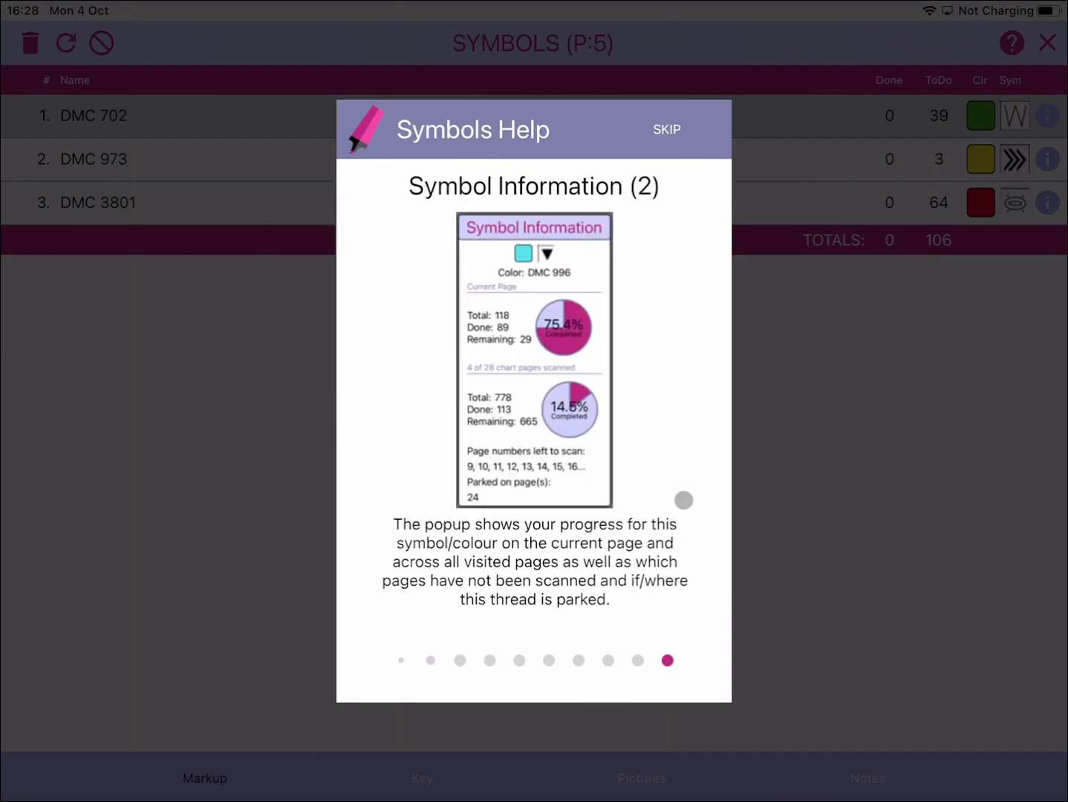
{"action": "left_click", "coordinate": [666, 129]}
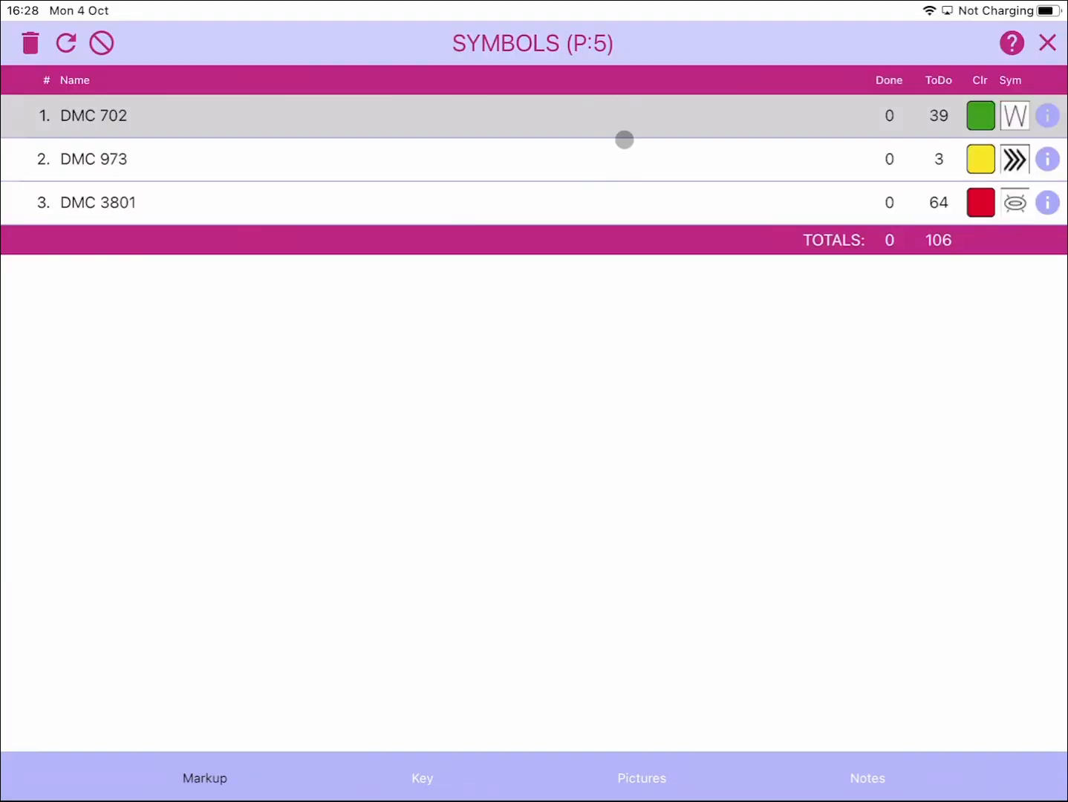